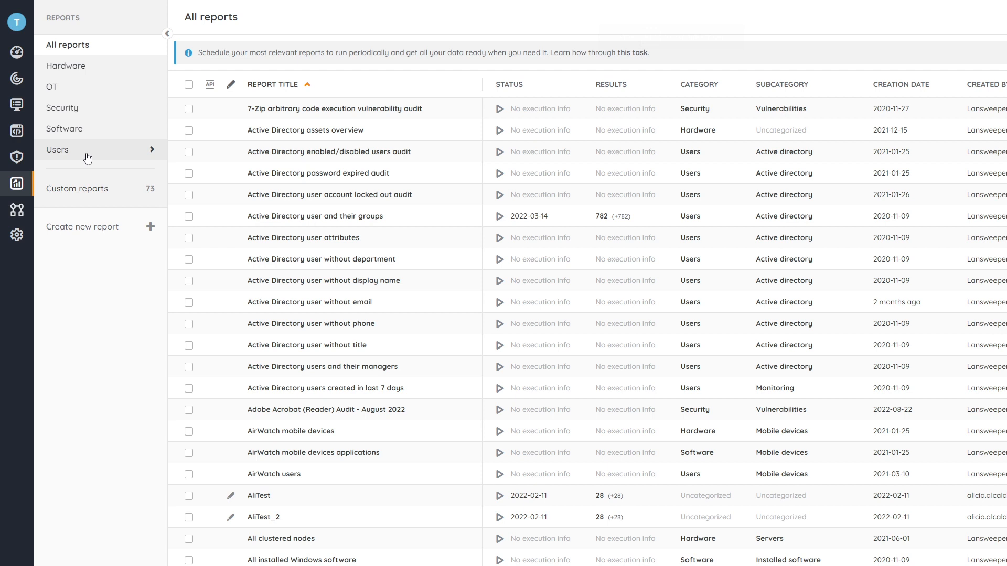
- From the Security reports category, list all security reports and load the Lexmark Vulnerability Audit results
left_click(62, 107)
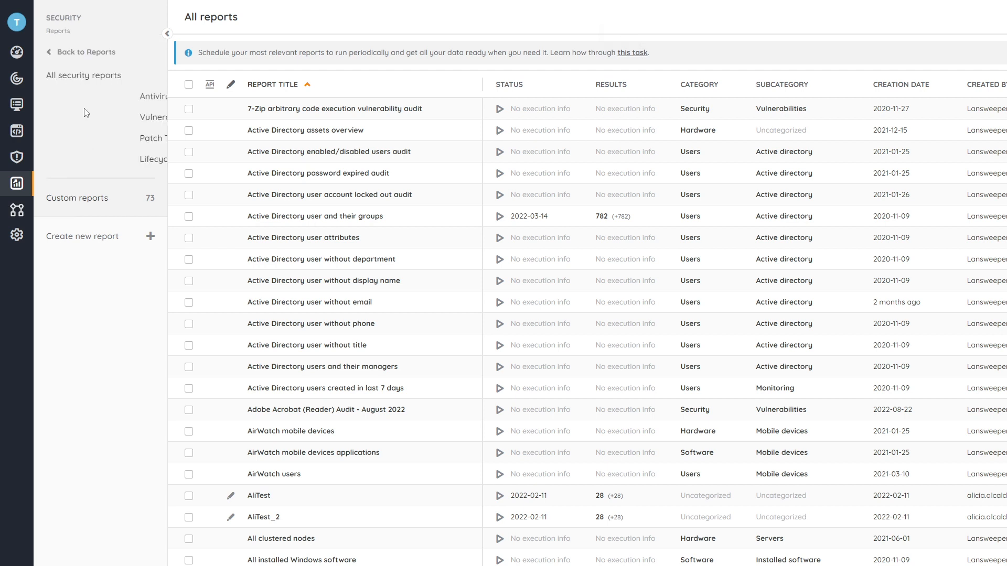
left_click(84, 76)
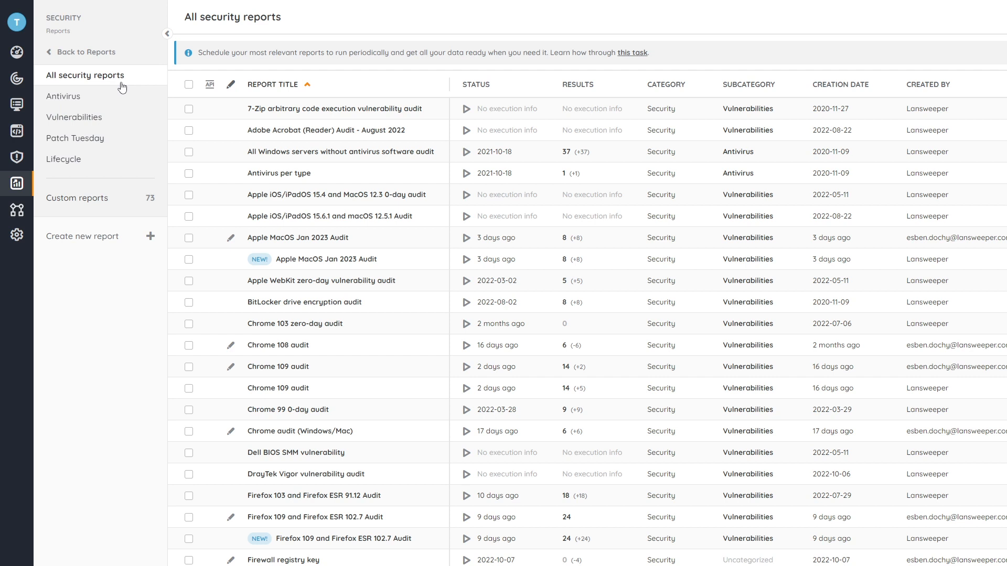
scroll("down", 3)
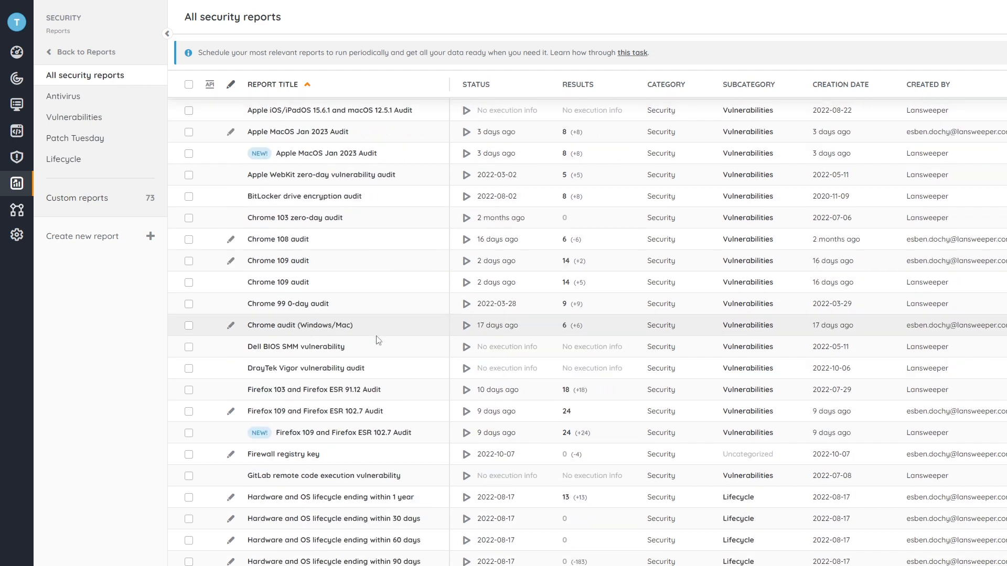
scroll("down", 3)
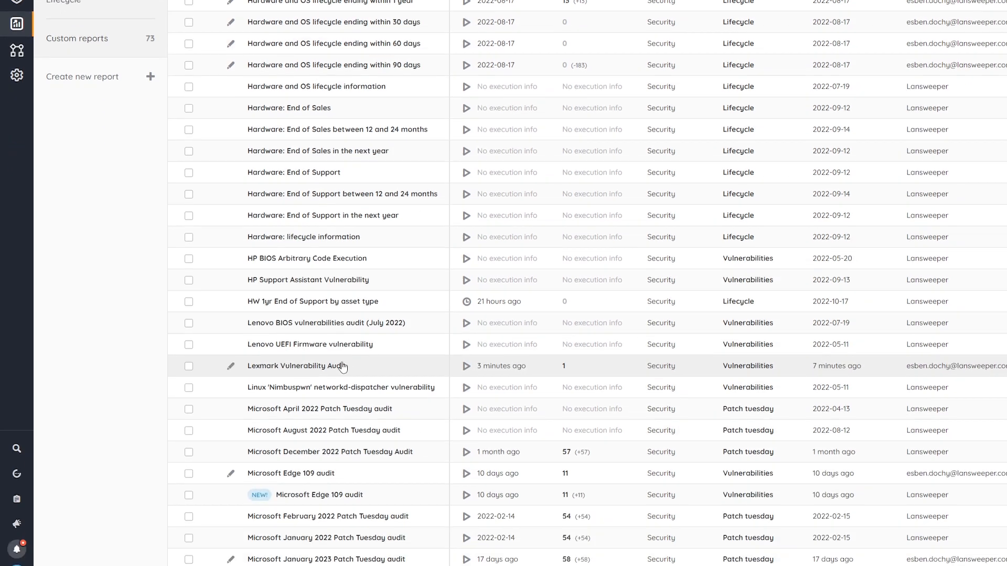
mouse_move(343, 344)
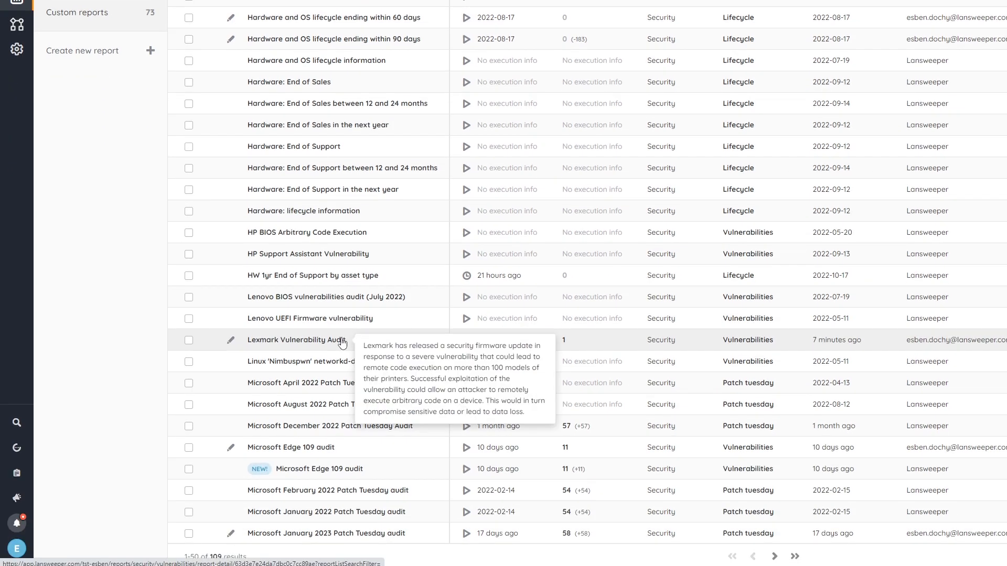
left_click(296, 340)
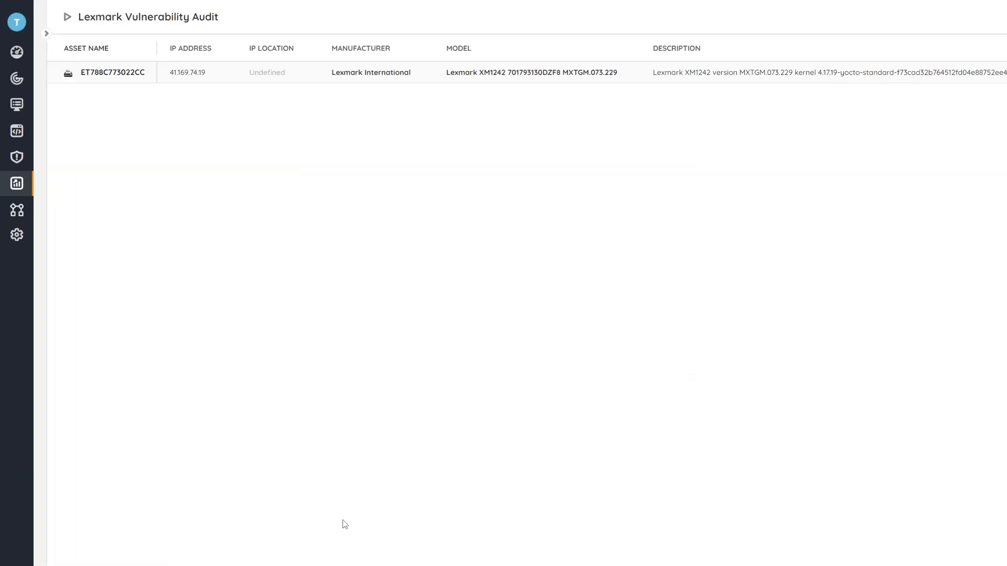
mouse_move(213, 137)
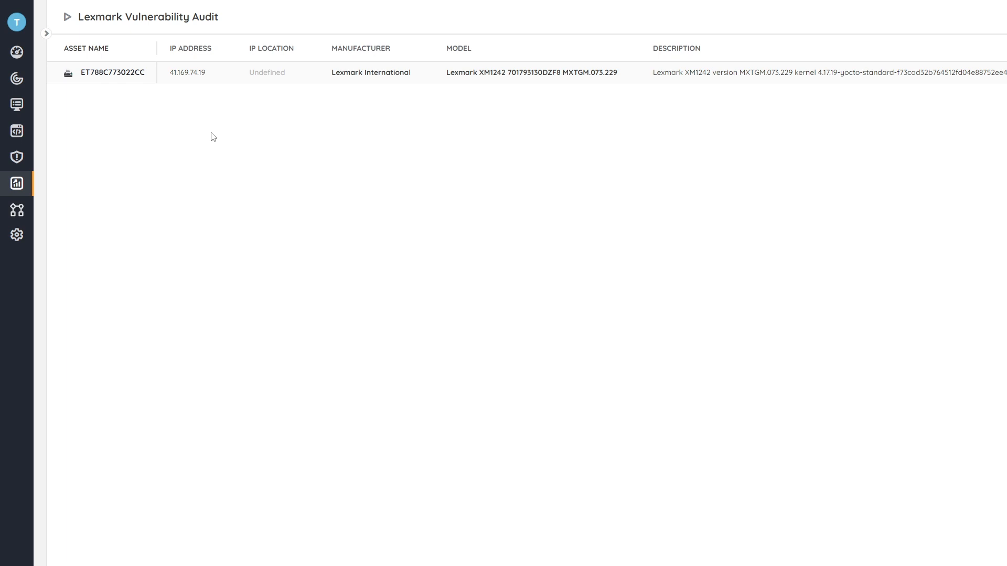
- Follow the asset name ET788C773022CC in the results table to its asset detail page
left_click(110, 72)
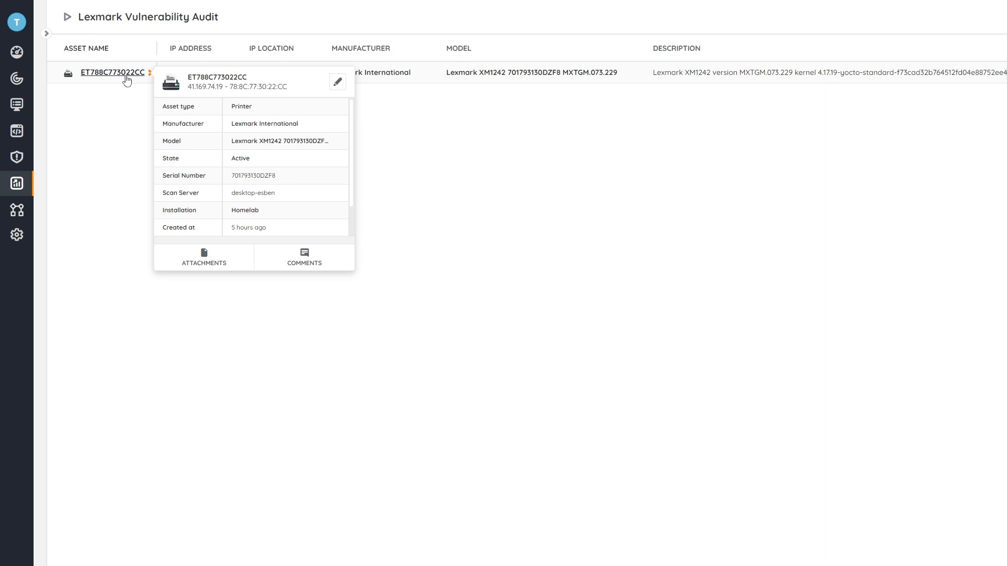
left_click(113, 73)
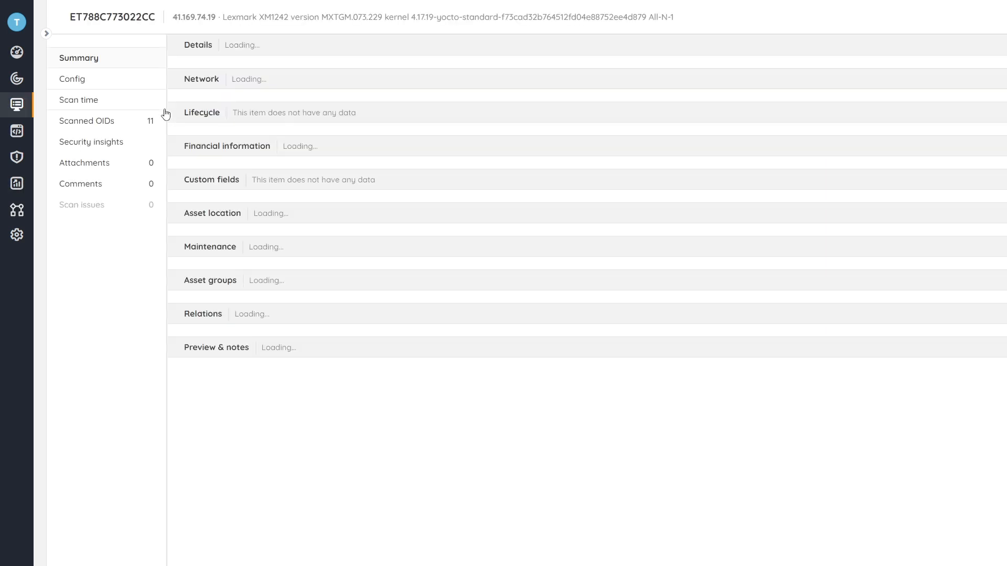